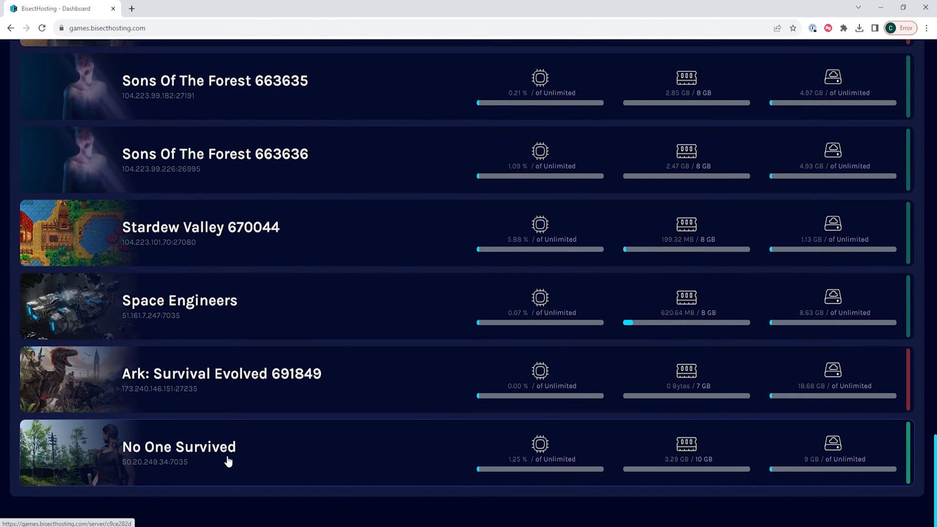
Open the No One Survived server from the dashboard and stop it.
{"action": "left_click", "coordinate": [179, 446]}
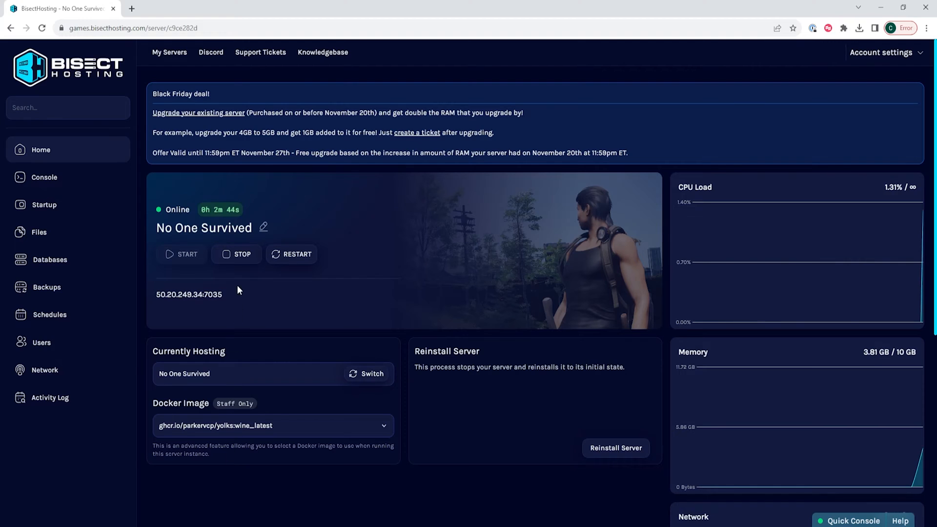
{"action": "left_click", "coordinate": [236, 254]}
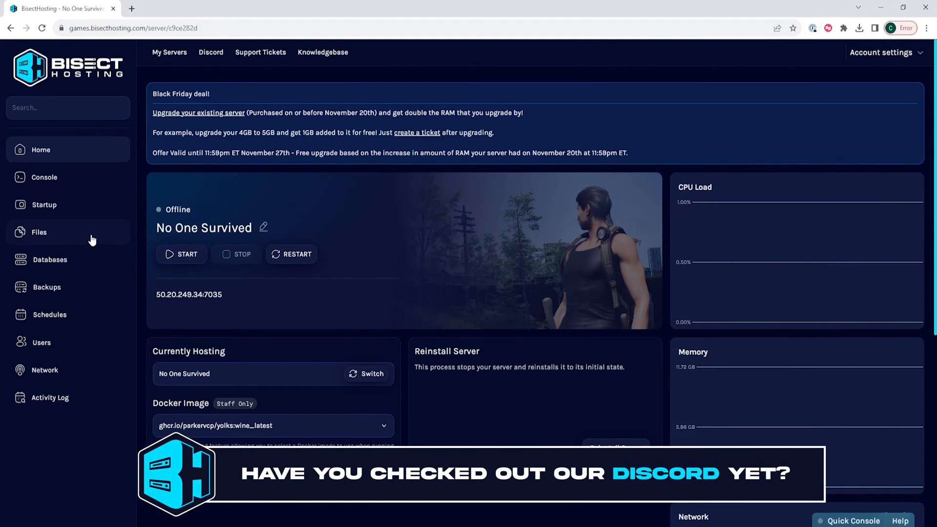
Browse the server files to WRSH/Saved/Config/WindowsServer.
{"action": "left_click", "coordinate": [39, 232]}
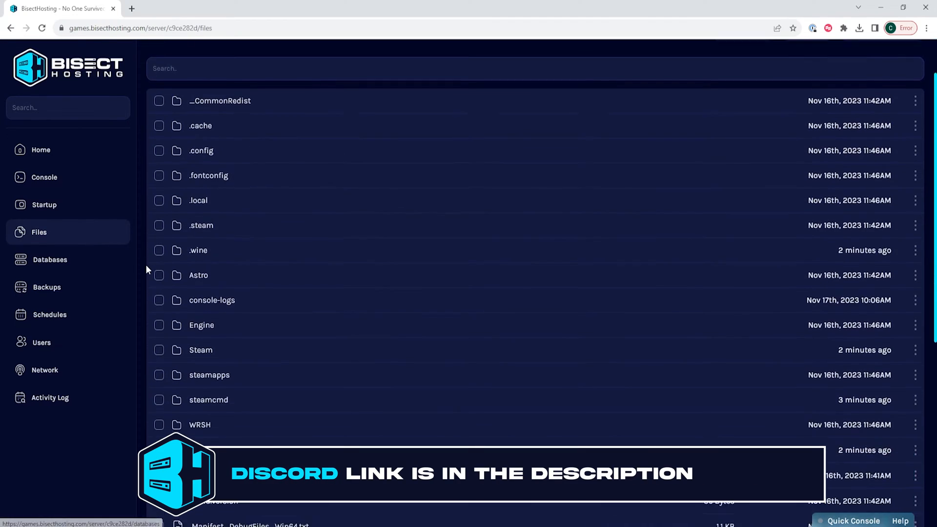
{"action": "scroll", "scroll_direction": "down", "scroll_amount": 3}
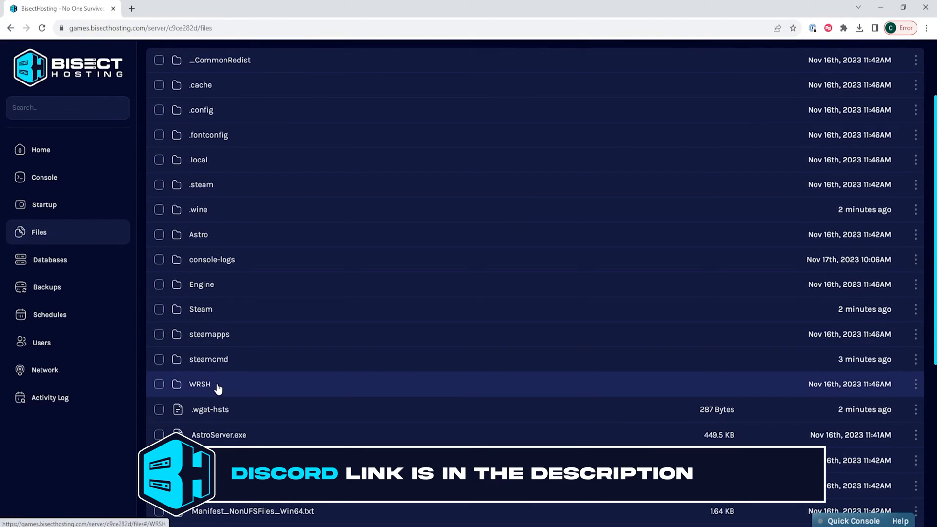
{"action": "double_click", "coordinate": [199, 384]}
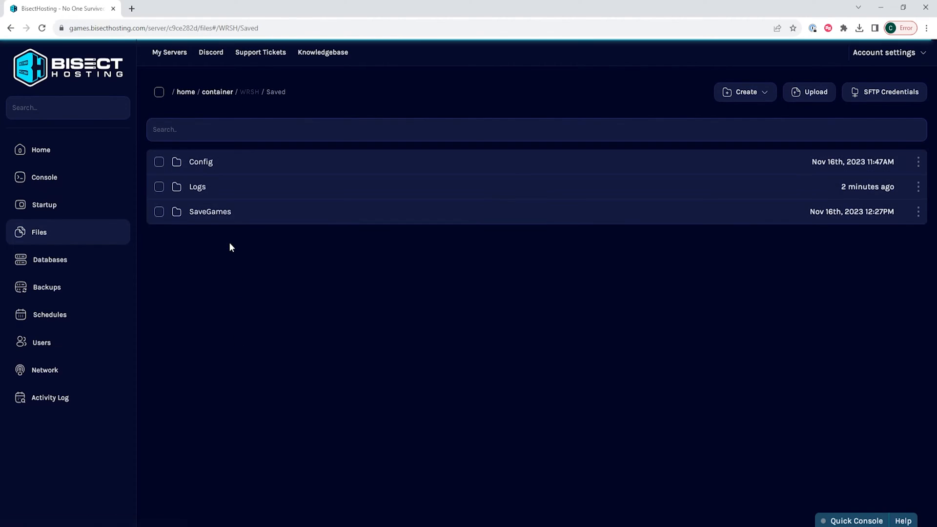
{"action": "left_click", "coordinate": [200, 162]}
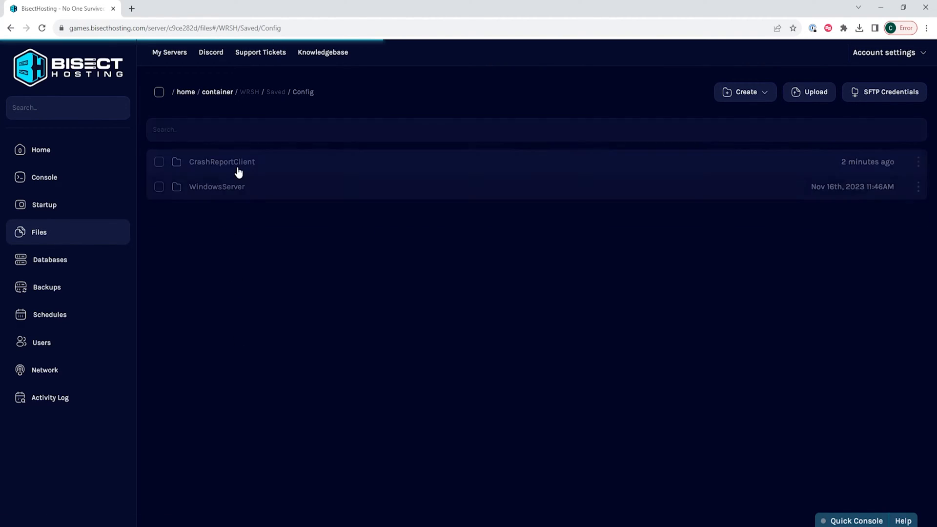
{"action": "mouse_move", "coordinate": [230, 190]}
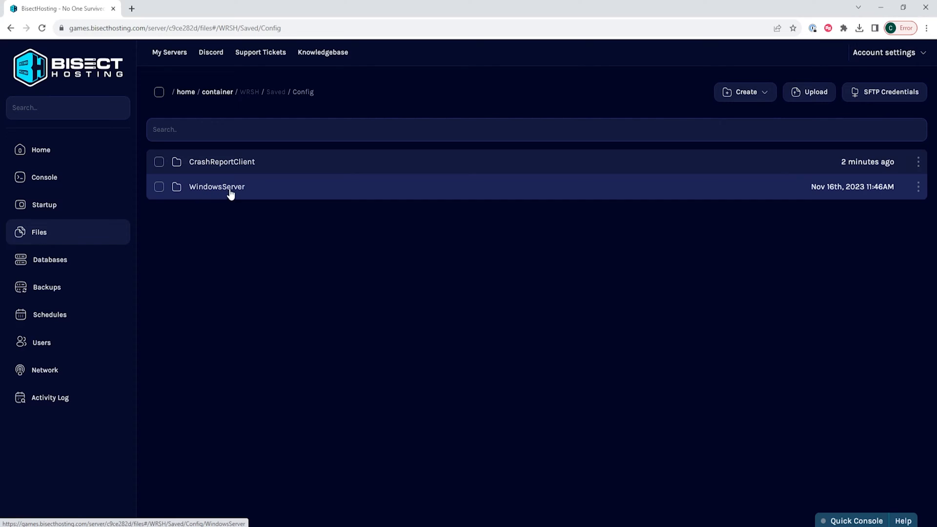
{"action": "left_click", "coordinate": [216, 187]}
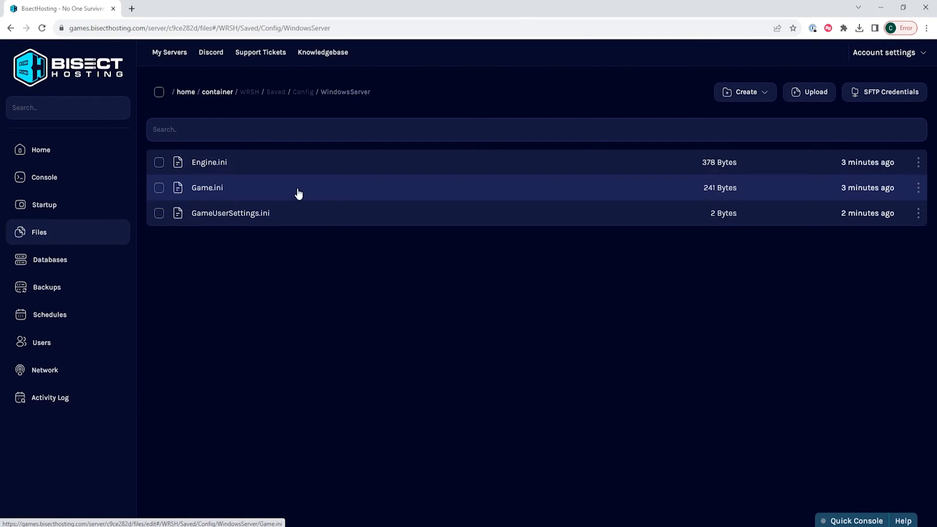
{"action": "mouse_move", "coordinate": [206, 188]}
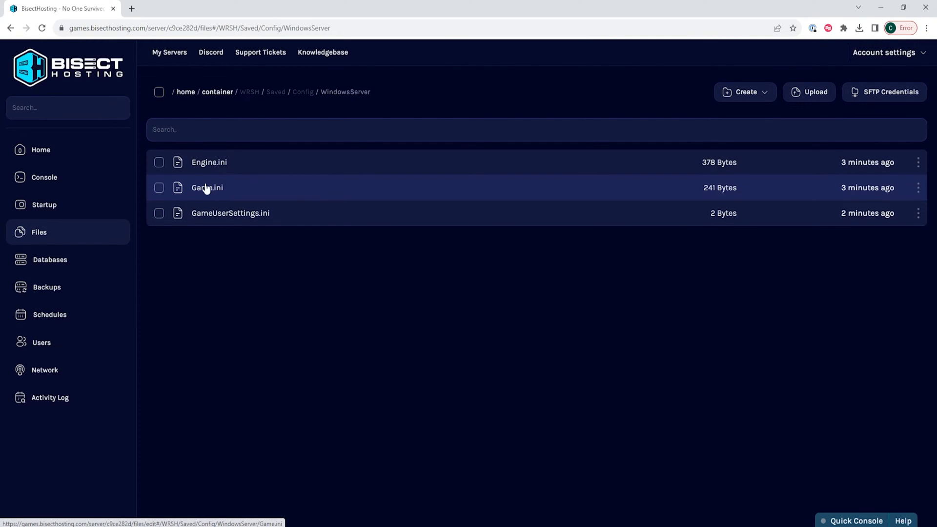
Add the [GameSettings] zombie, loot and PVP lines to Game.ini, then return to the overview.
{"action": "left_click", "coordinate": [206, 187]}
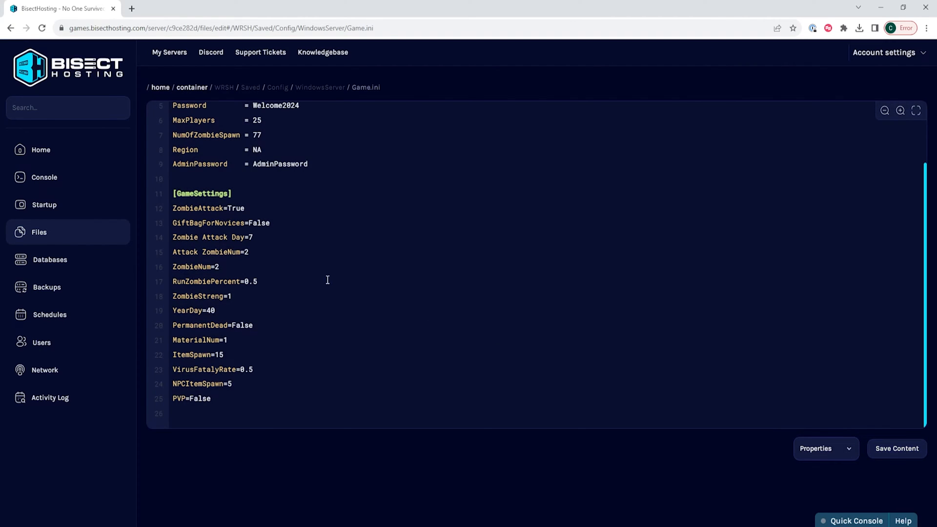
{"action": "left_click", "coordinate": [41, 150]}
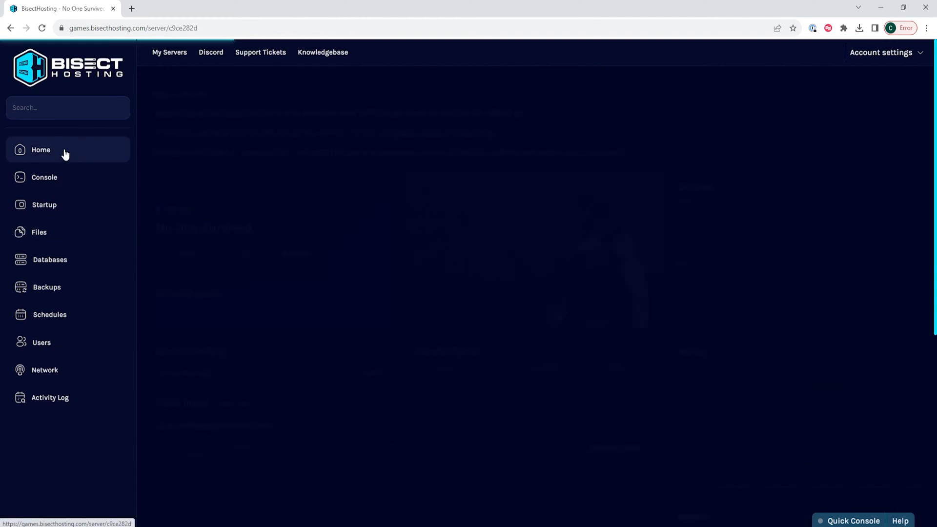